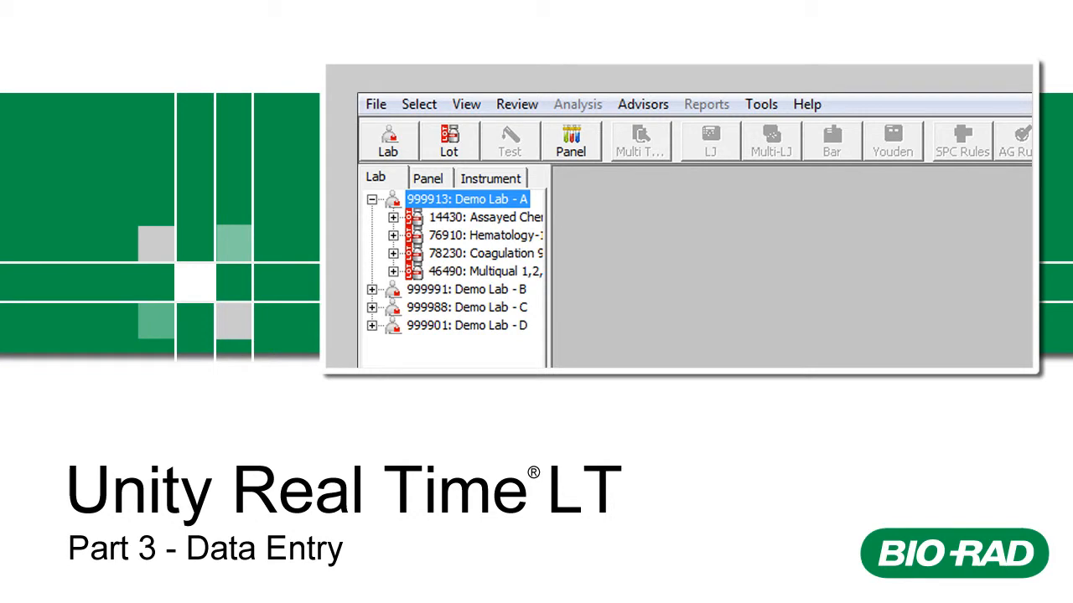
Step: Bring Unity Real Time forward with Demo Lab A's 40800 Immunoassay Plus lot expanded
click(1023, 15)
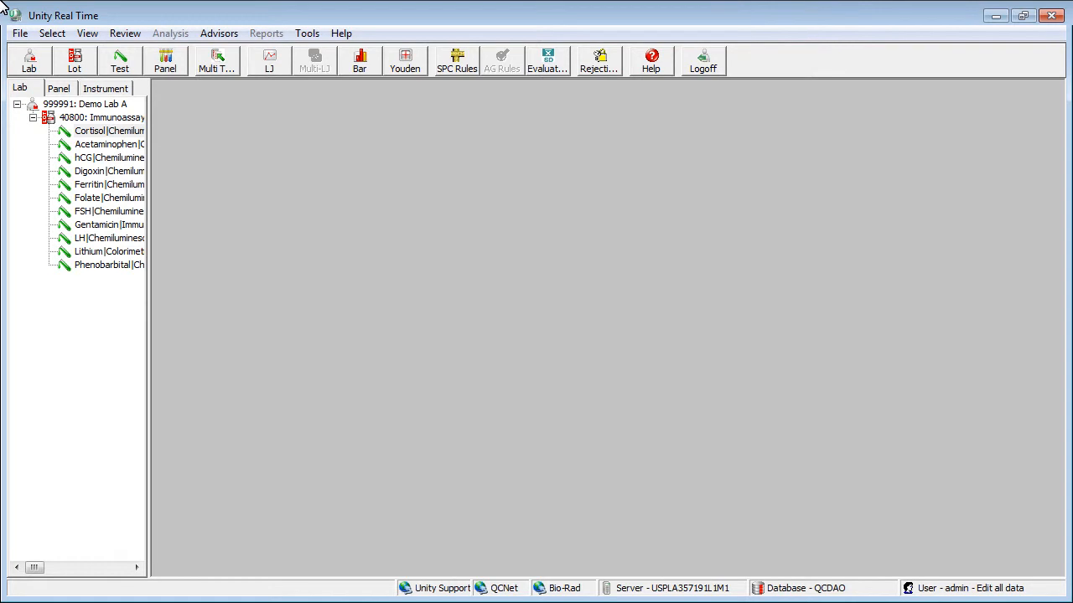
Step: Open the Cortisol test's data entry grid from the Lab tree
click(109, 131)
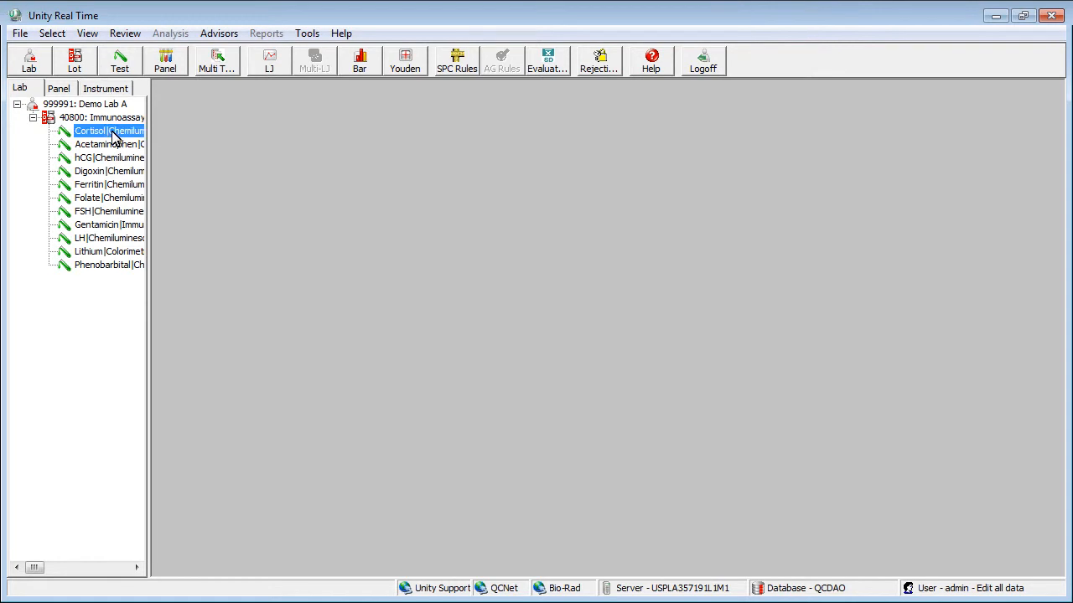
double_click(94, 130)
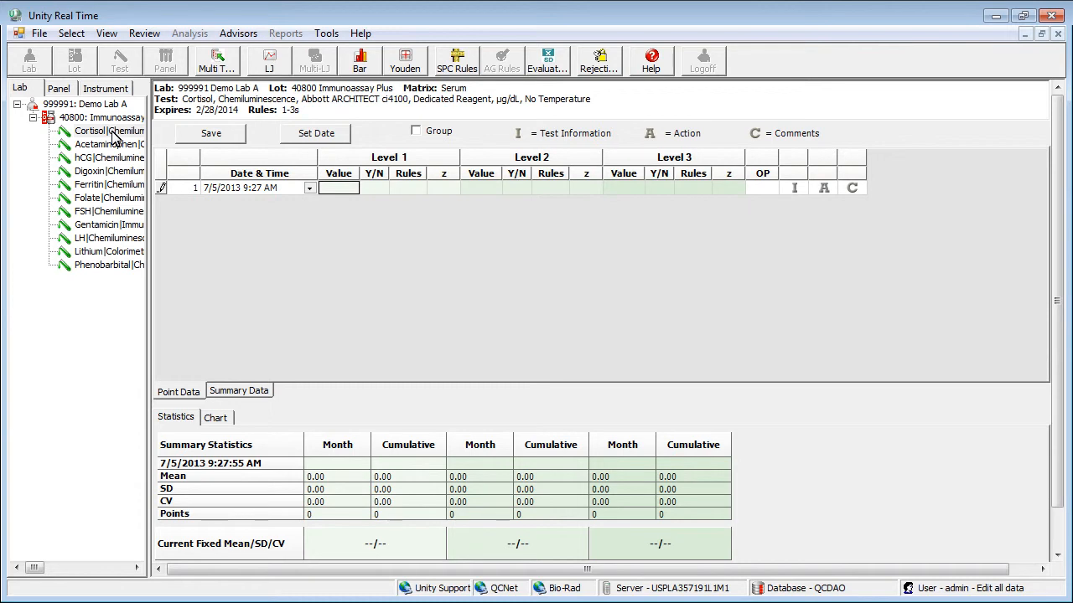
Step: Set the first Cortisol run's date to 6/1/2013 via the calendar
click(315, 134)
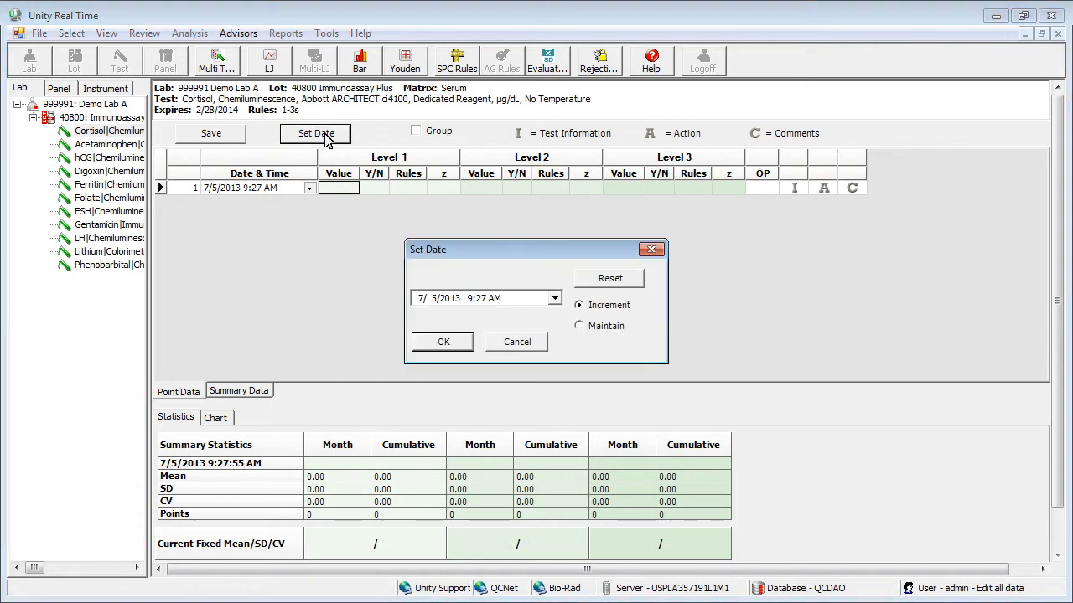
mouse_move(554, 303)
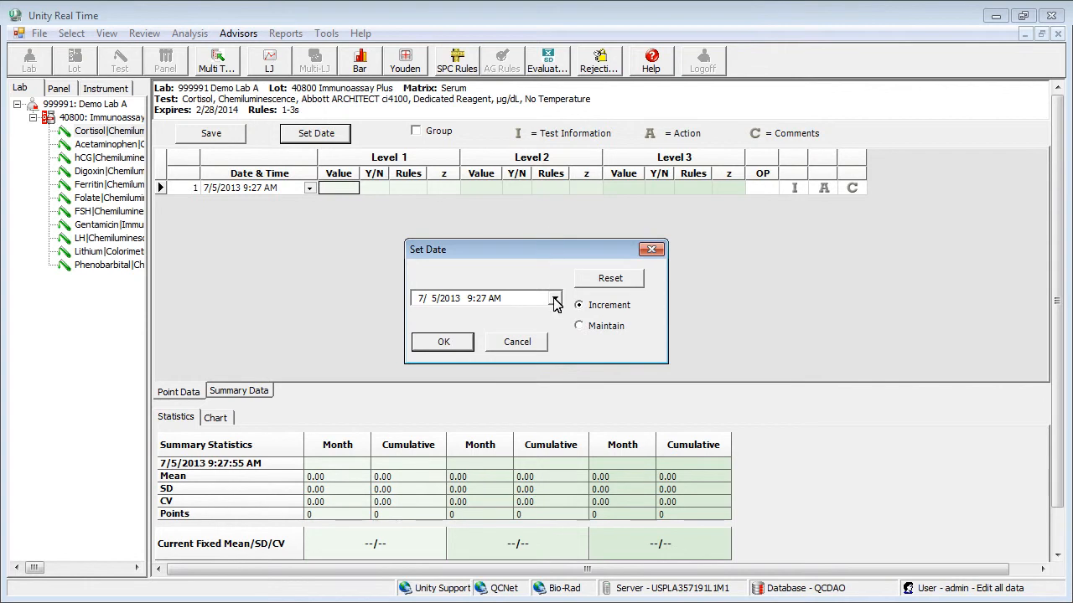
click(556, 298)
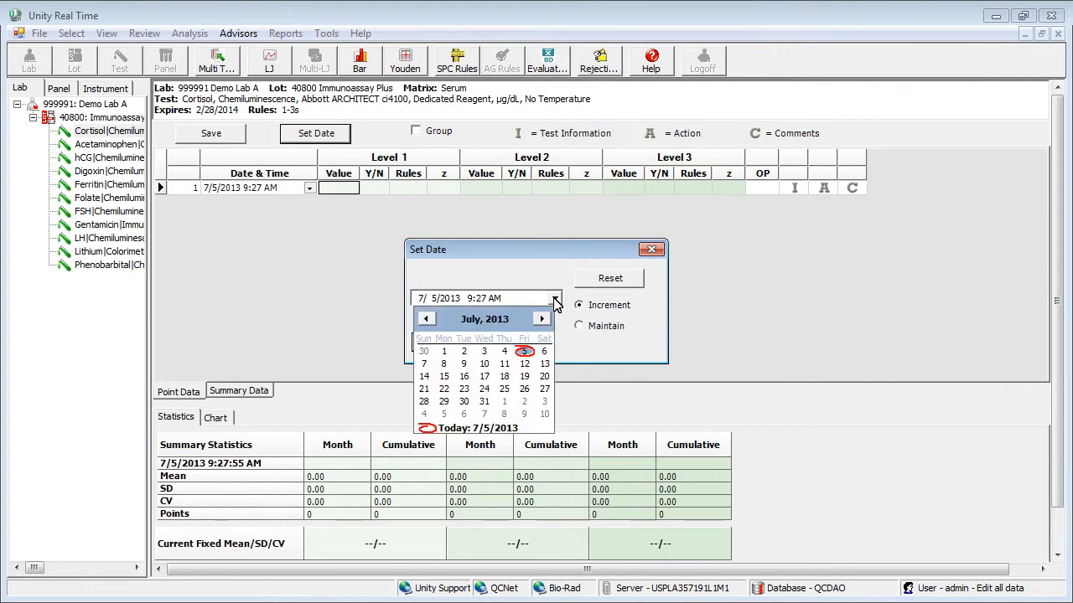
click(426, 318)
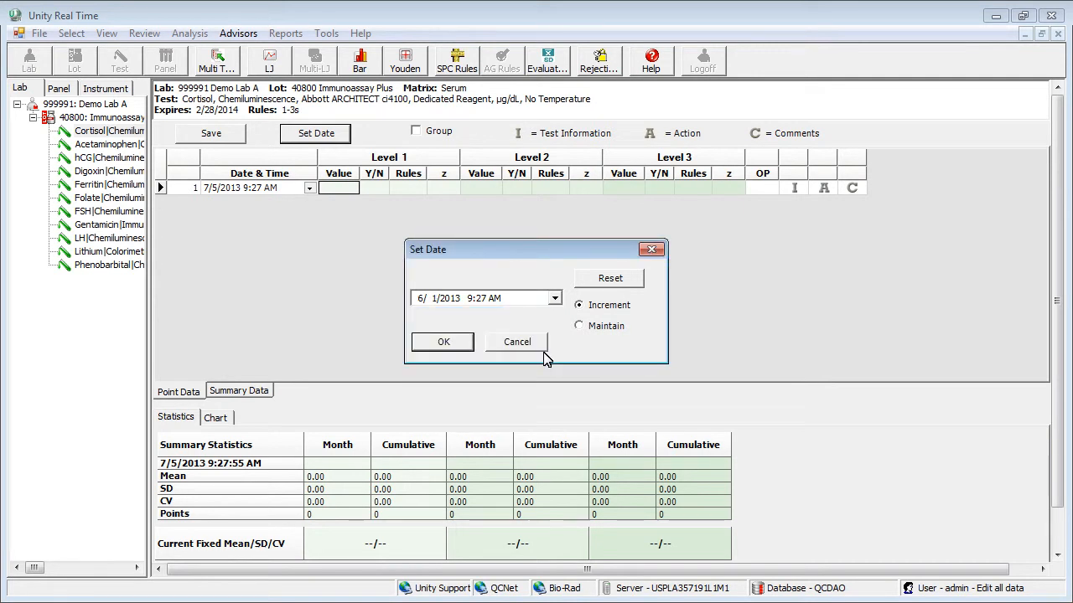
click(442, 342)
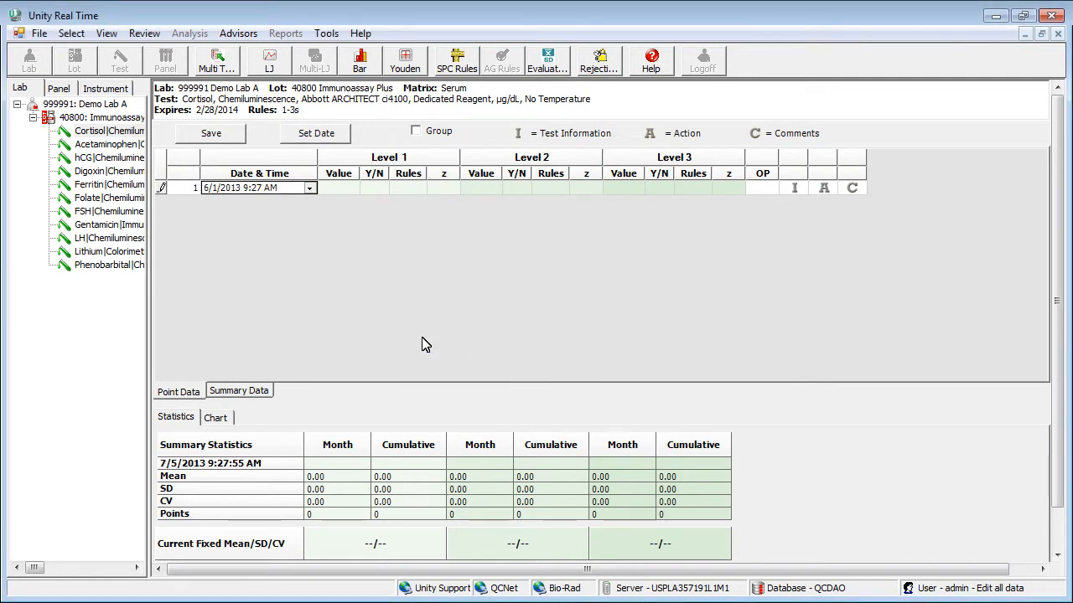
Step: Enter Level 1–3 values (54, 9, 1.7 for the first run) across ten daily Cortisol runs
click(338, 188)
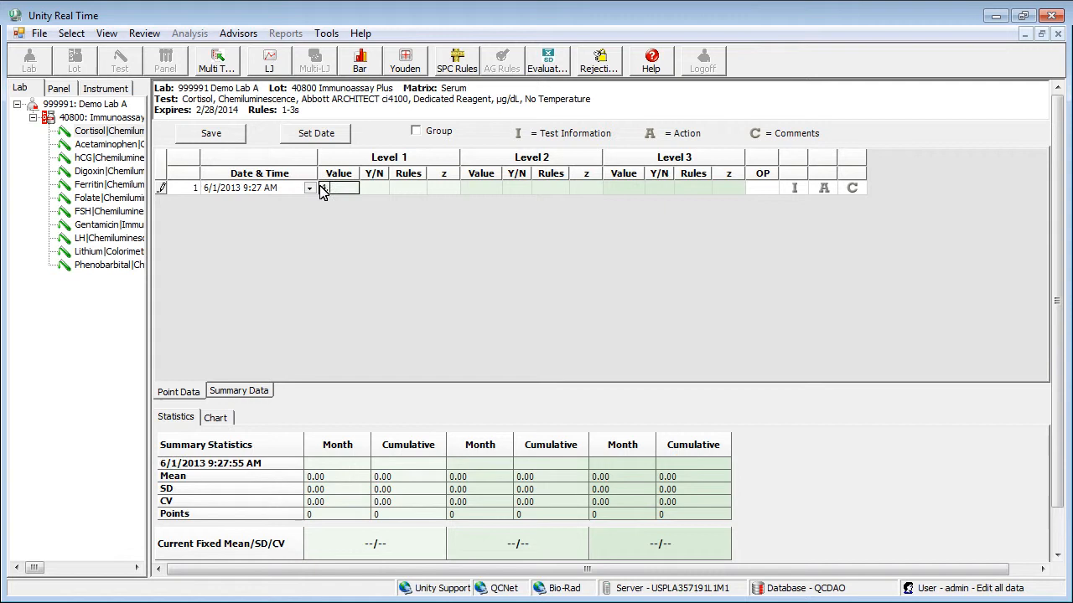
text(54)
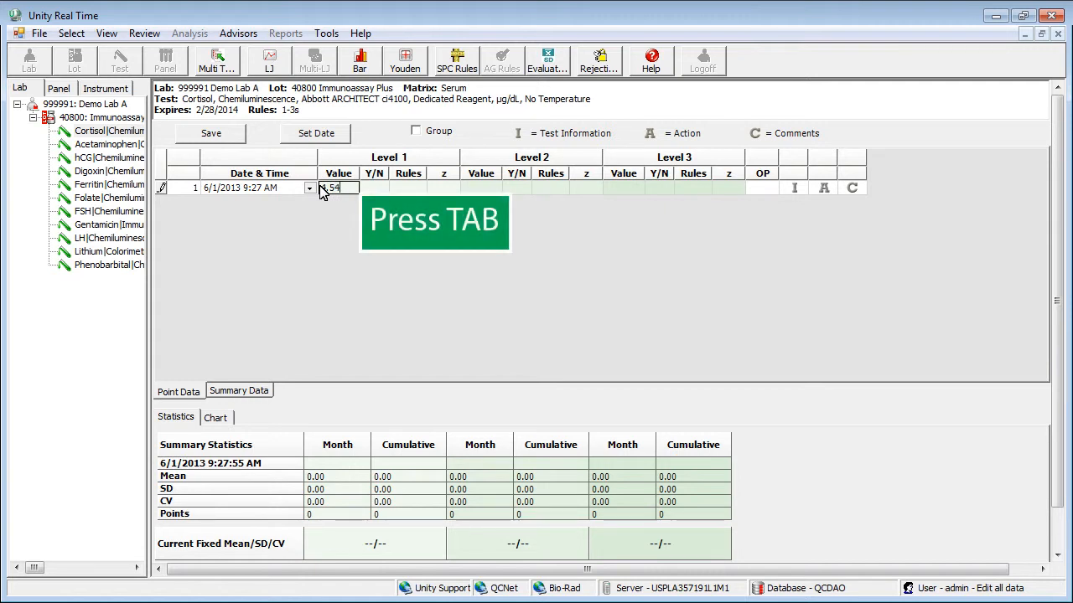
key(Tab)
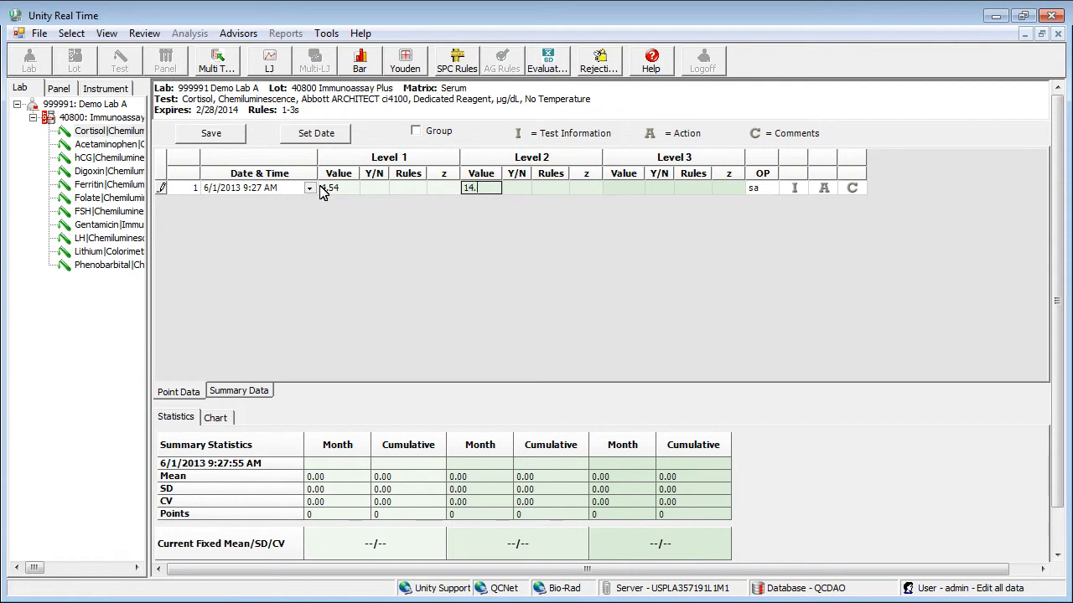
text(9)
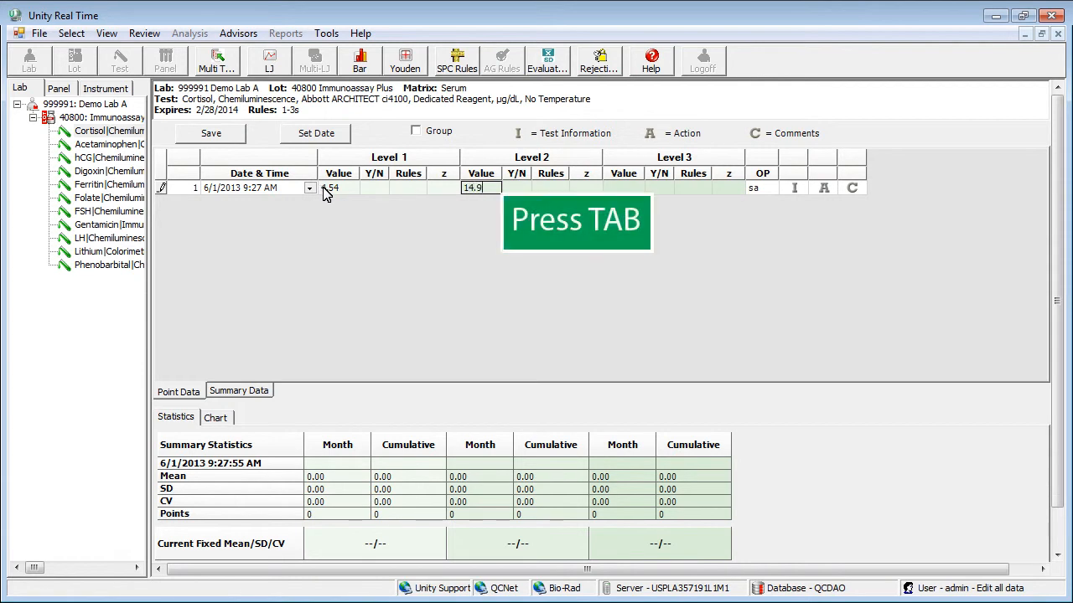
key(tab)
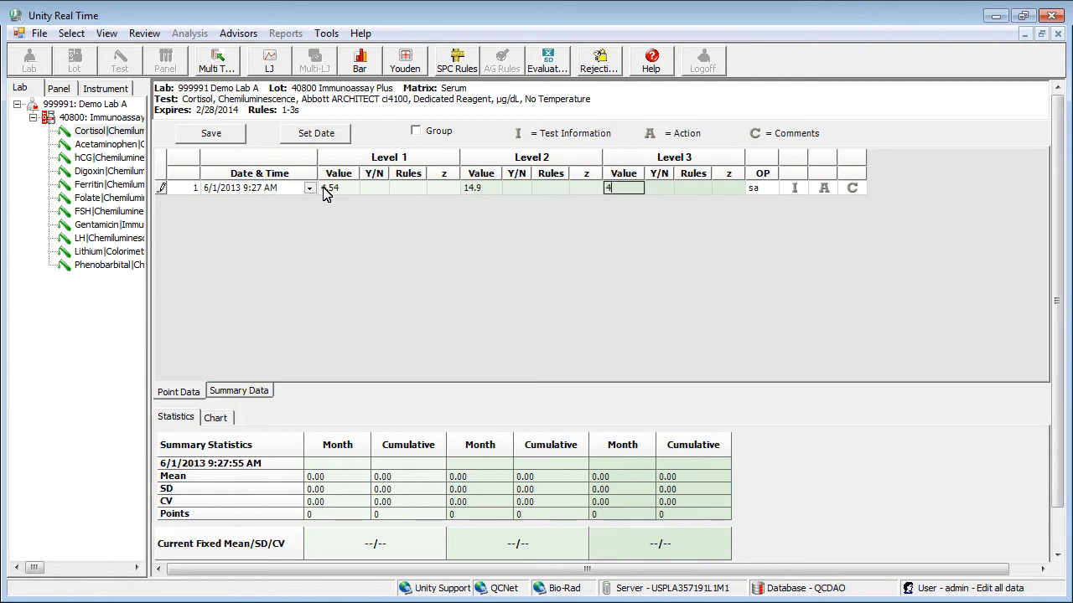
text(1.7)
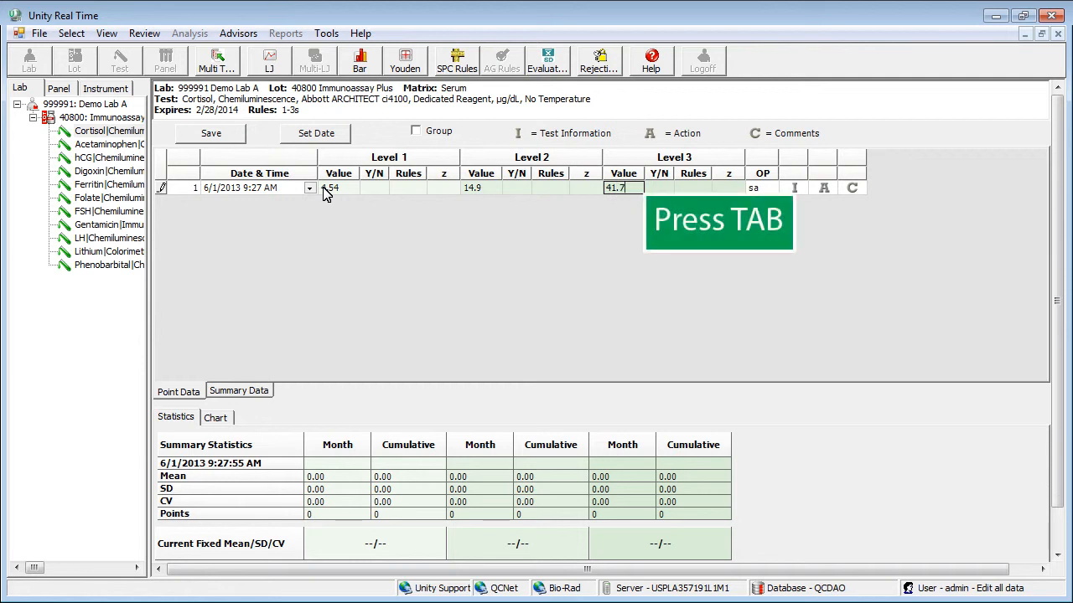
key(Tab)
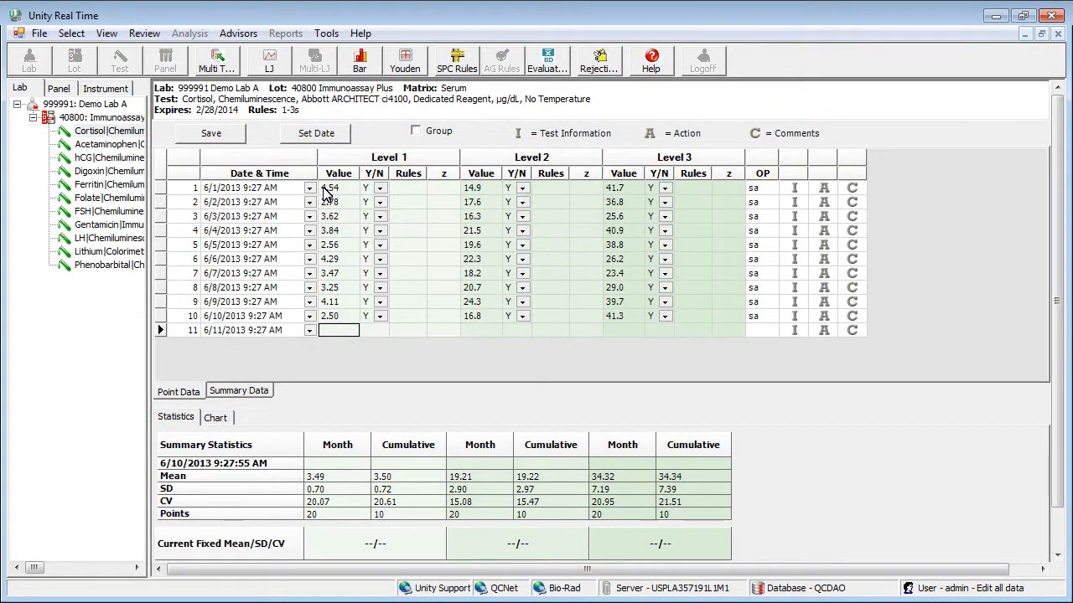
click(315, 132)
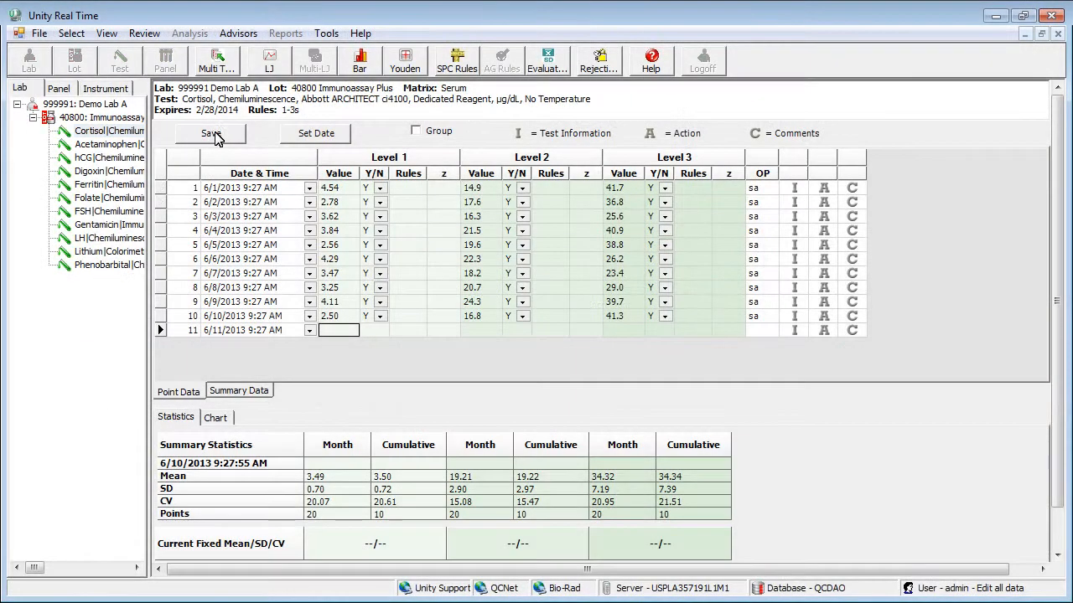
Step: Save the Cortisol runs and add a 6/30/2013 summary with Level 1 mean 3.49
click(238, 390)
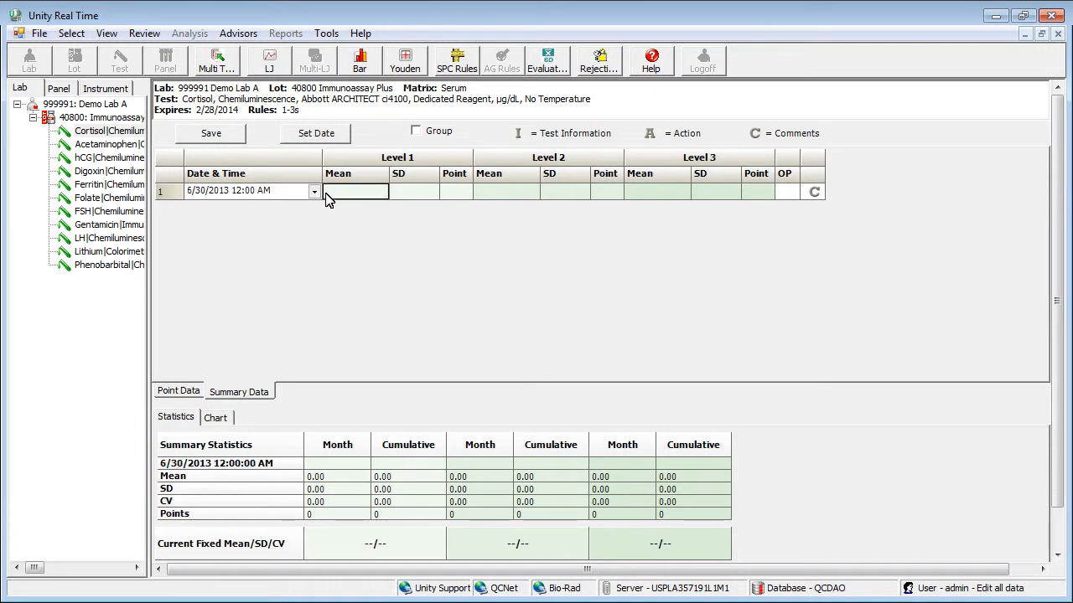
text(3.49)
click(414, 191)
text(0.72)
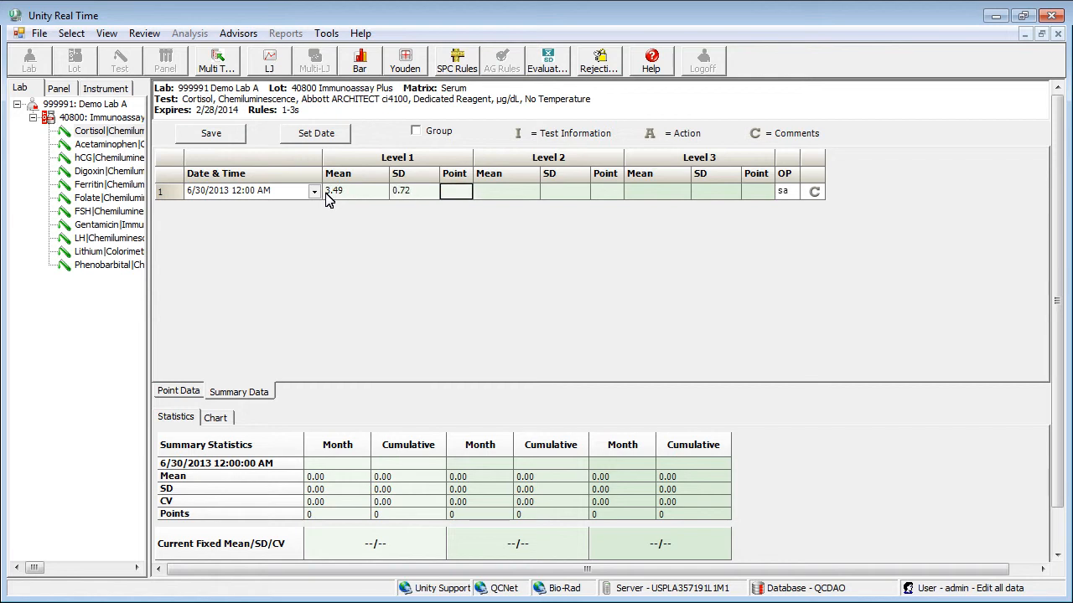
click(315, 132)
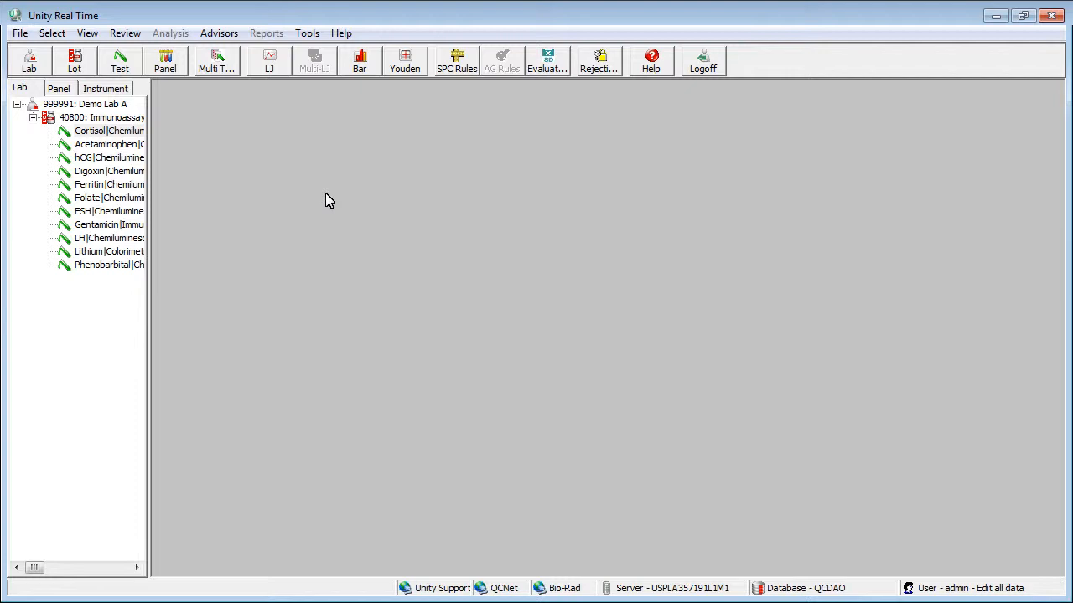
mouse_move(107, 119)
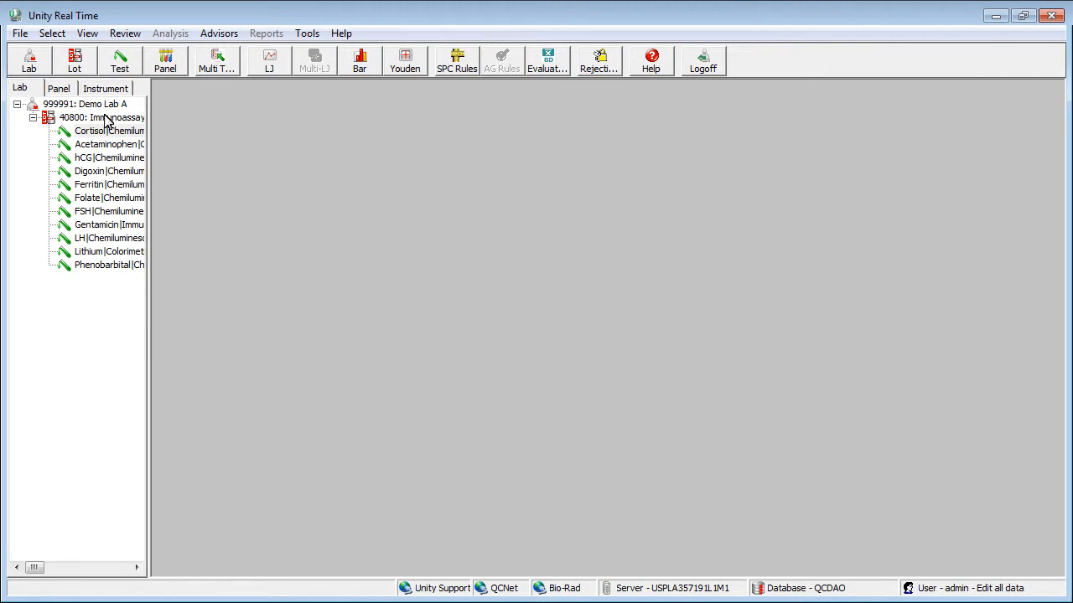
Step: Open Multi Test data entry for the 40800 Immunoassay Plus lot
click(100, 117)
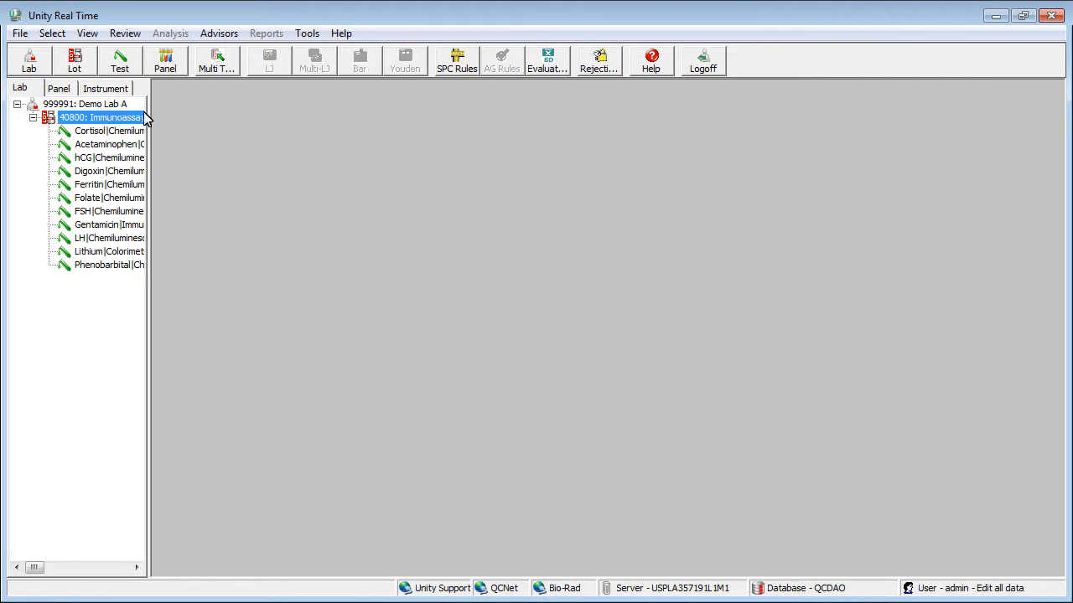
click(216, 61)
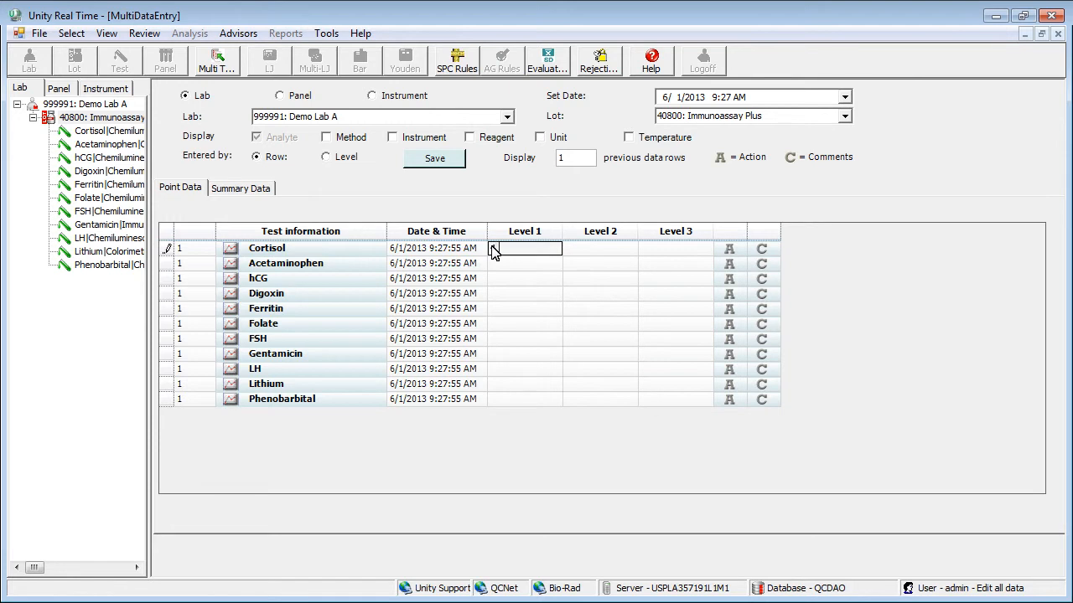
Step: Enter 6/1/2013 Level 1–3 results (54, 9, 7...) for every test and save them
text(54)
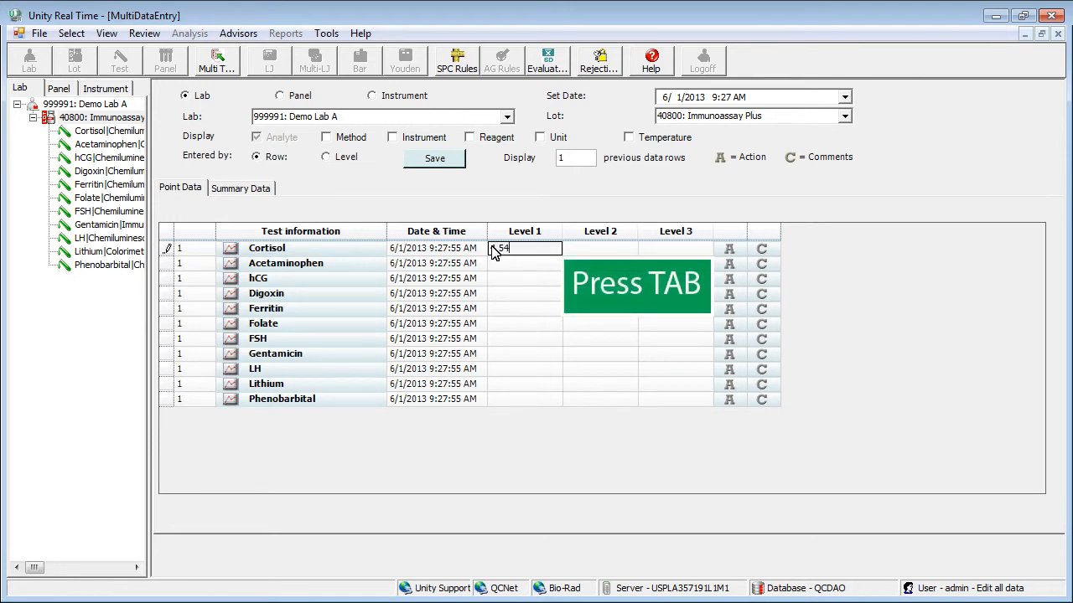
key(tab)
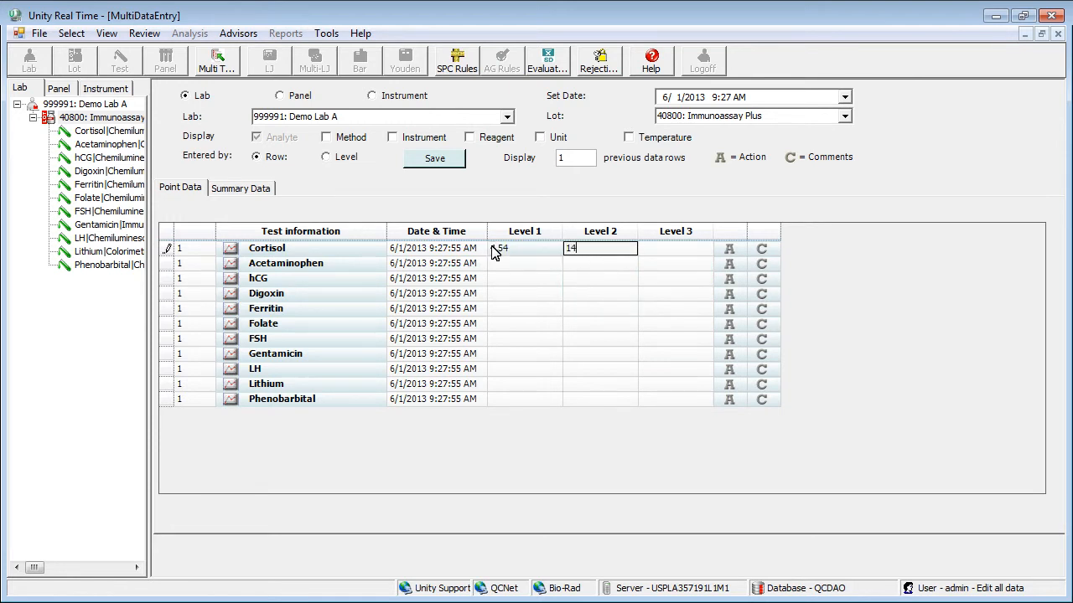
text(9)
click(675, 248)
text(41.)
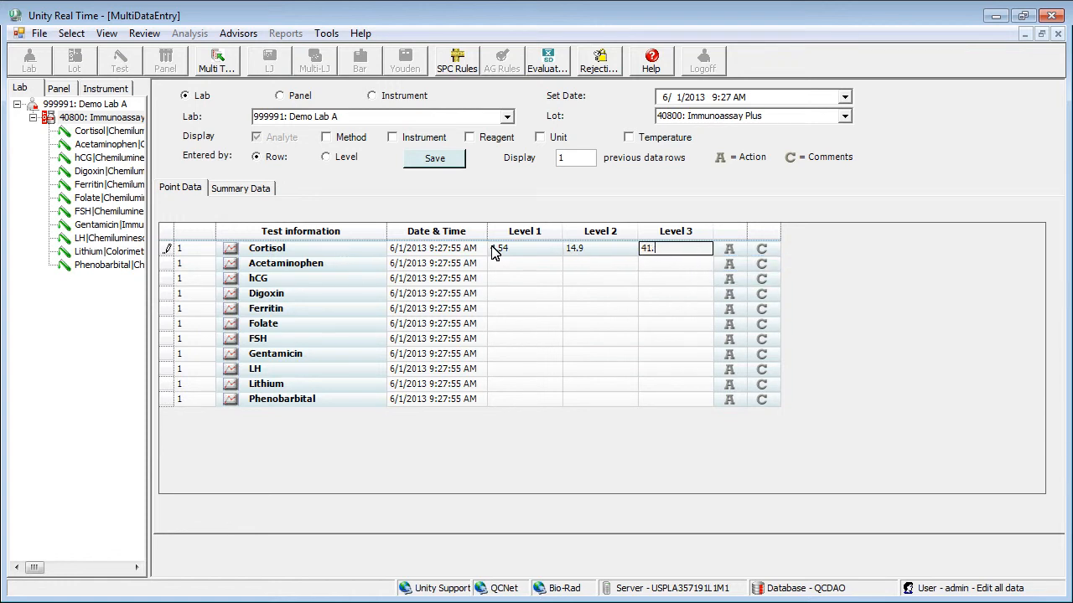
text(7)
click(676, 399)
text(52.8)
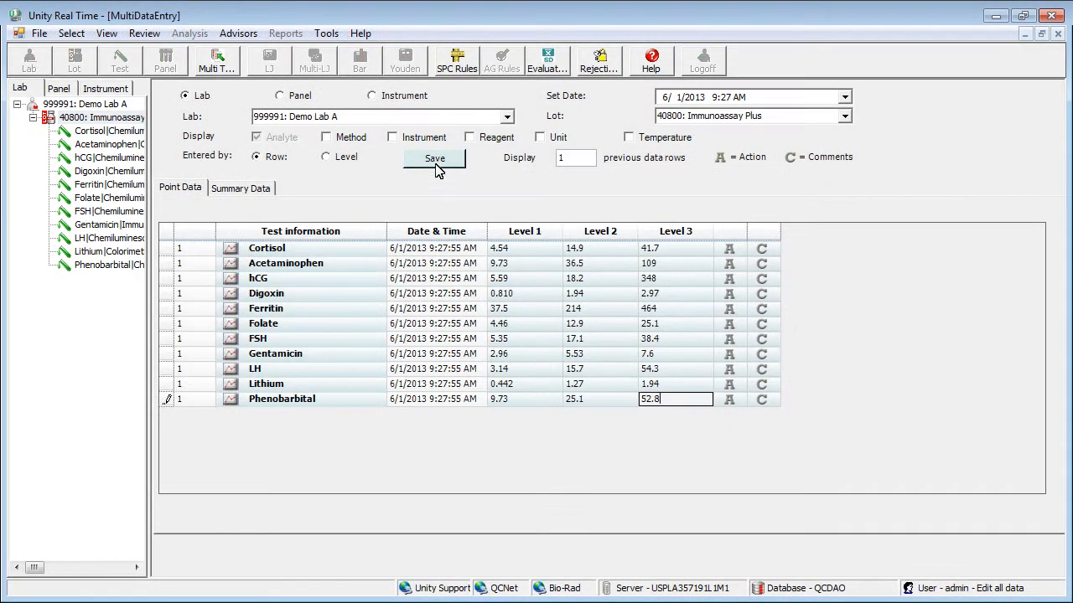
click(434, 157)
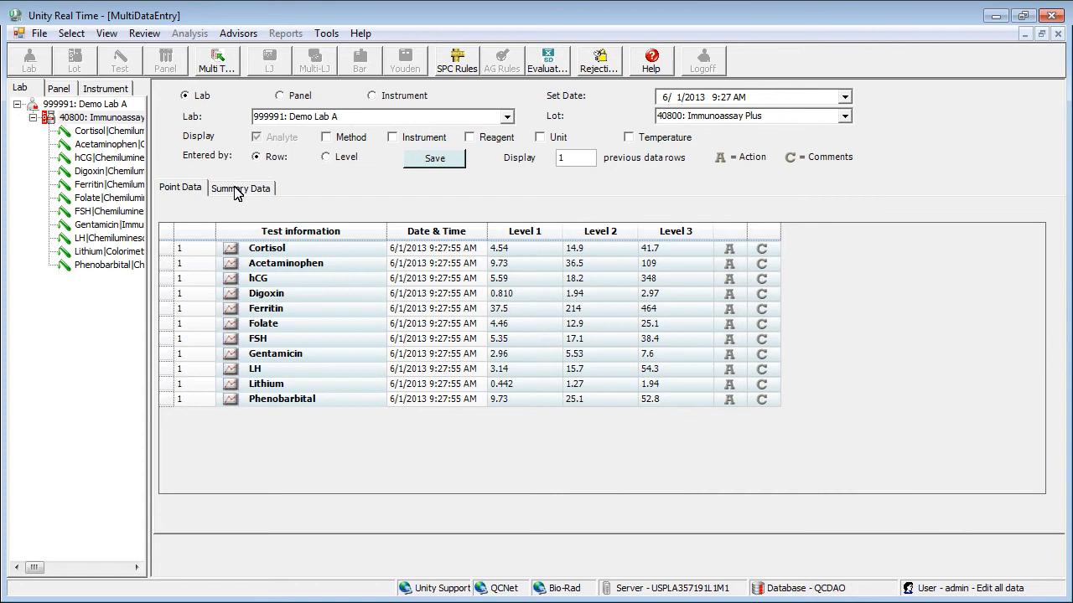
Step: Switch to the Summary Data tab before returning to Cortisol's single-test grid
click(242, 188)
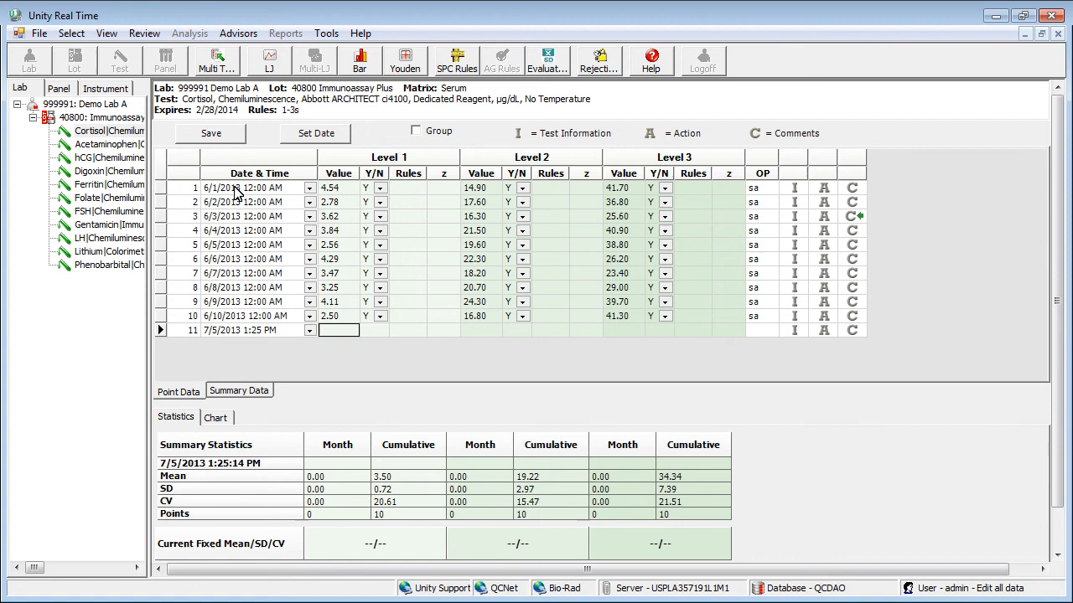
mouse_move(335, 211)
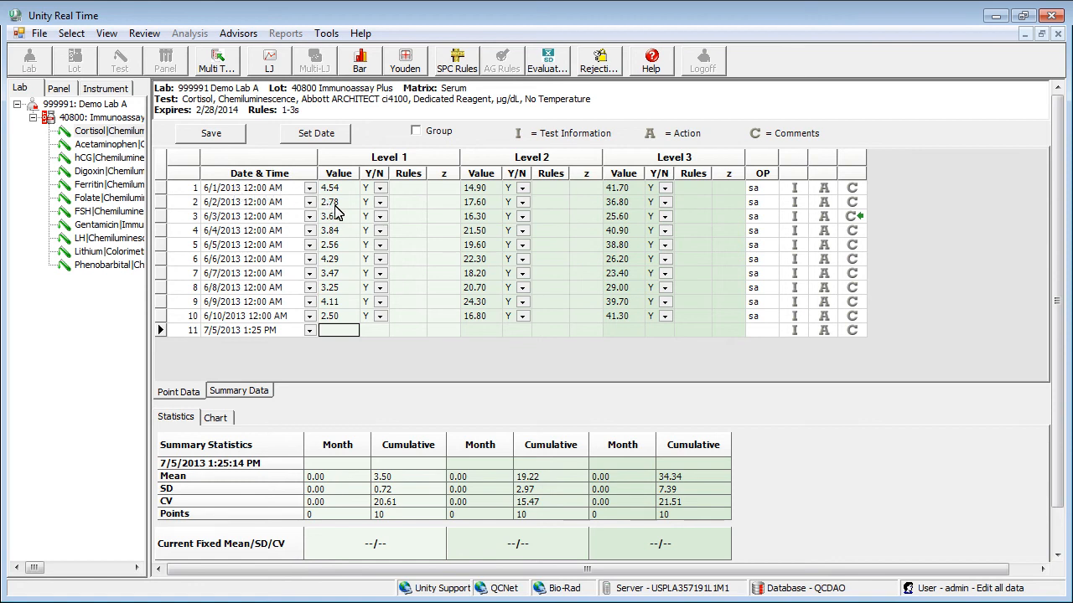
Step: Select the 6/3/2013 Cortisol Level 1 value 3.62 for editing
click(335, 217)
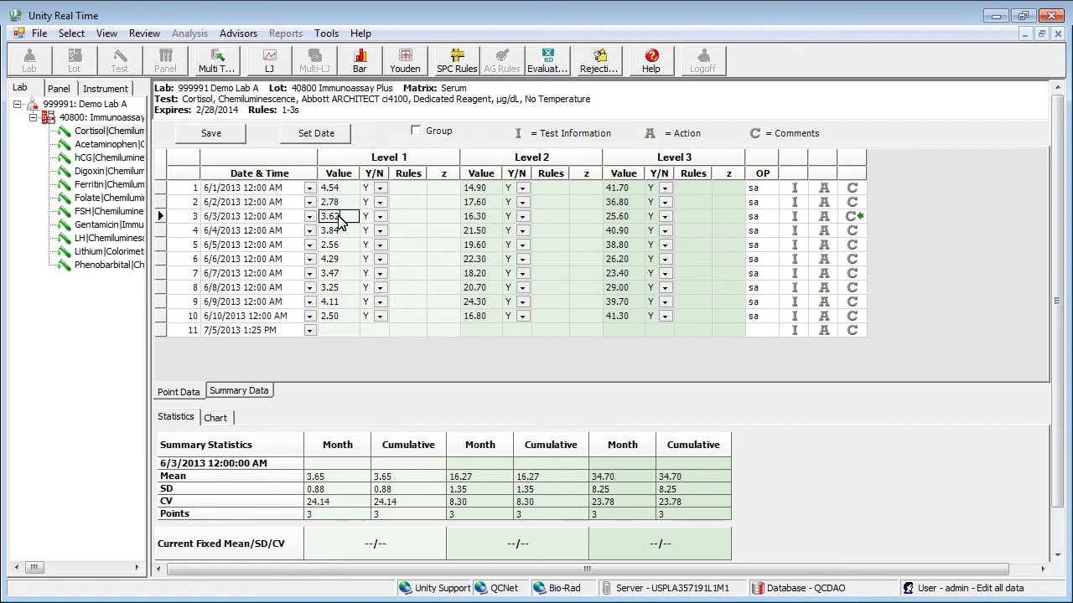